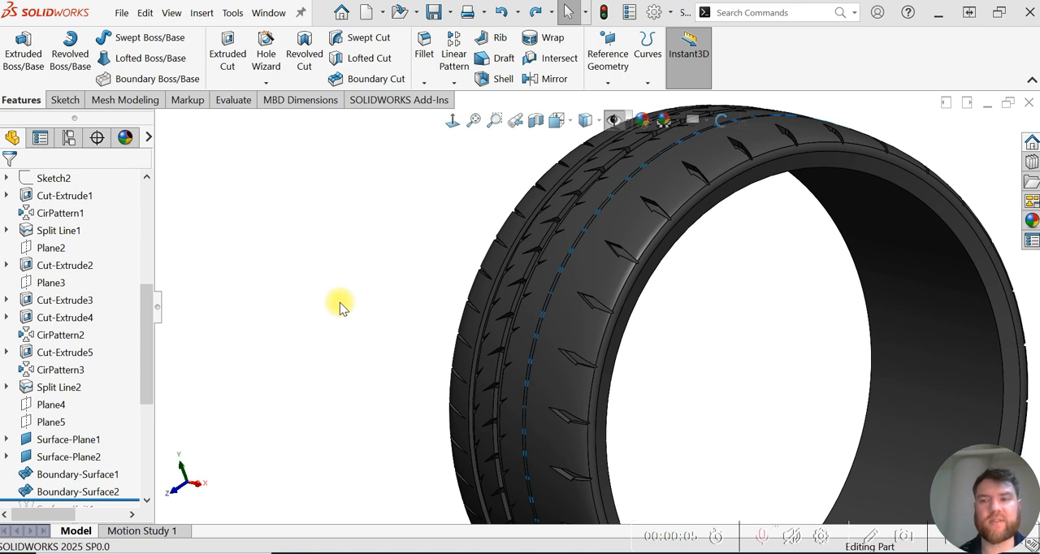
pyautogui.moveTo(354, 294)
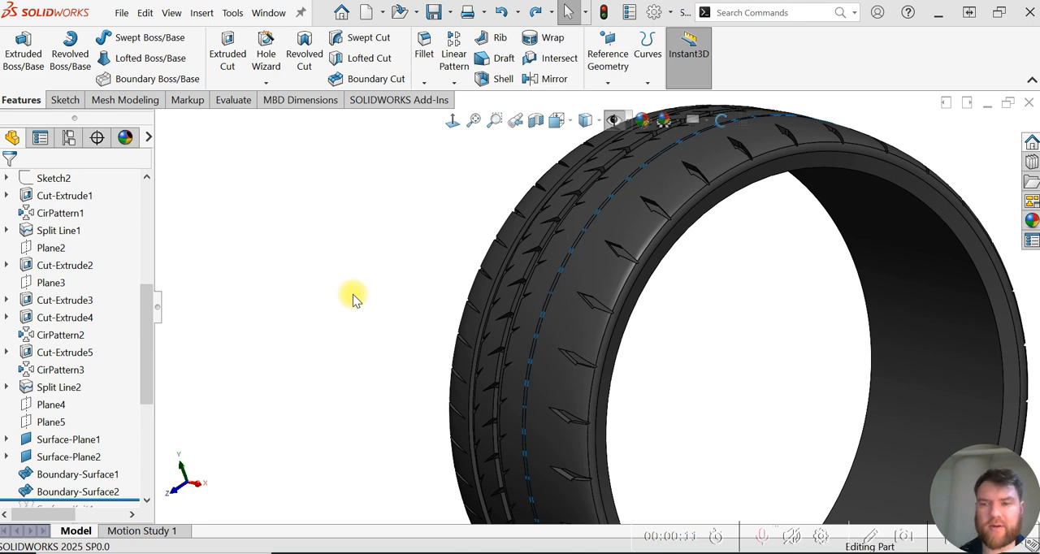
pyautogui.moveTo(97, 351)
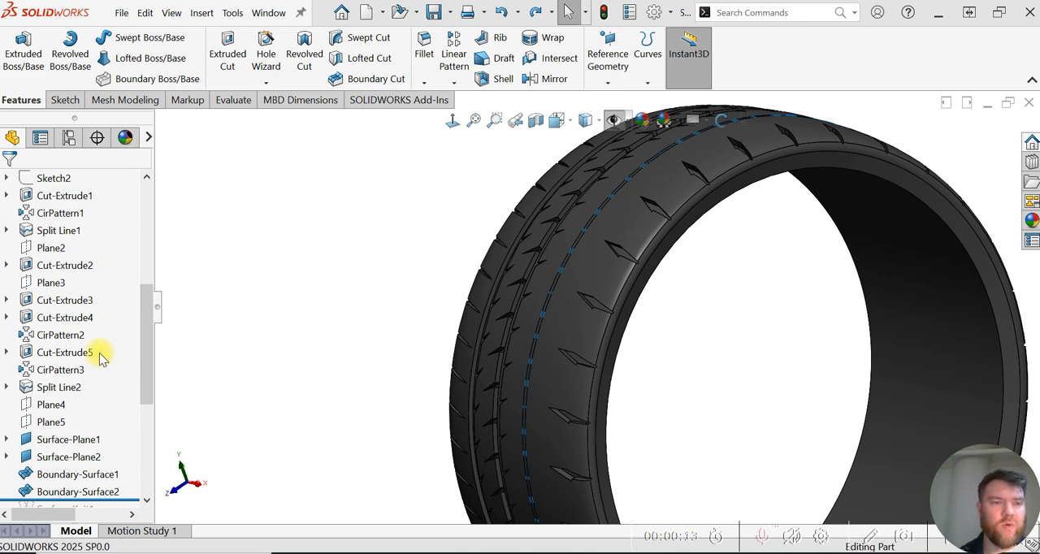
pyautogui.moveTo(396, 310)
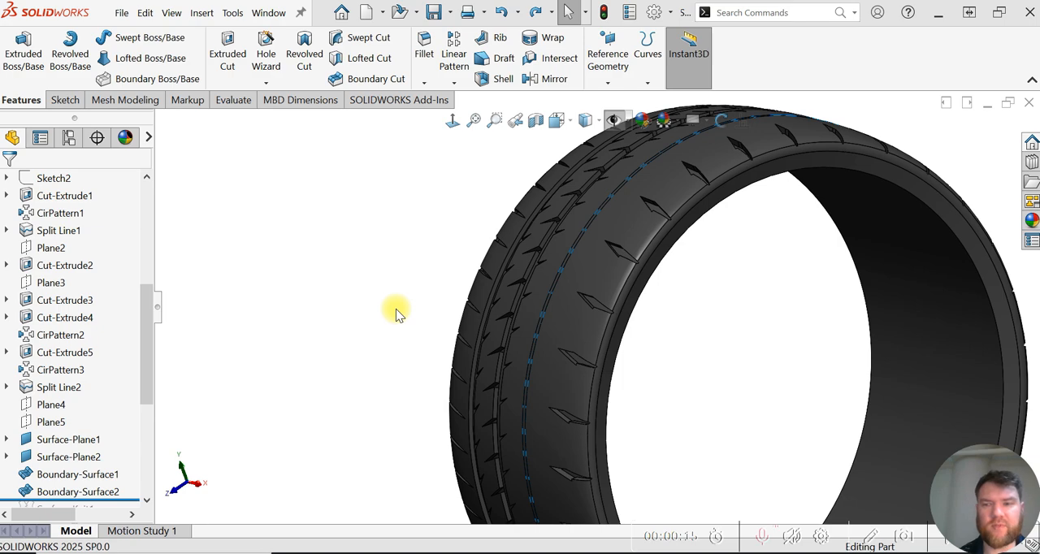
# Step: Review the planar and boundary surface patches in the tree, then start a Knit Surface feature from the Insert menu
pyautogui.click(68, 439)
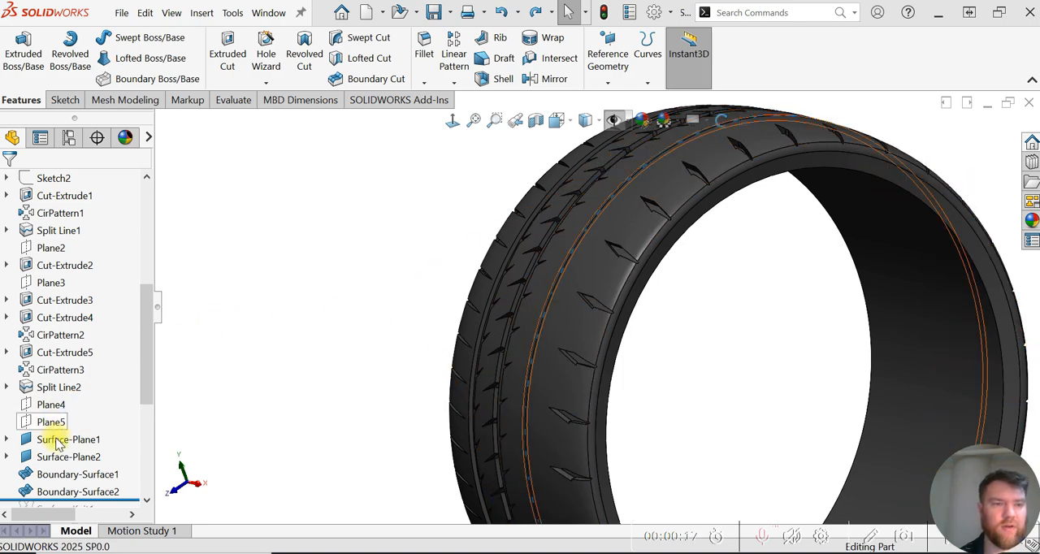
pyautogui.click(68, 438)
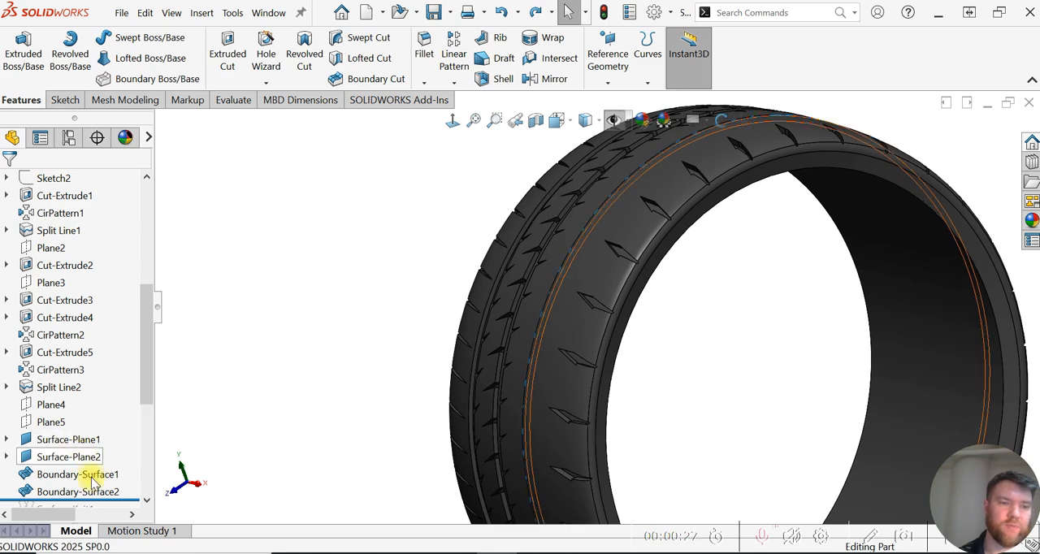
pyautogui.click(78, 491)
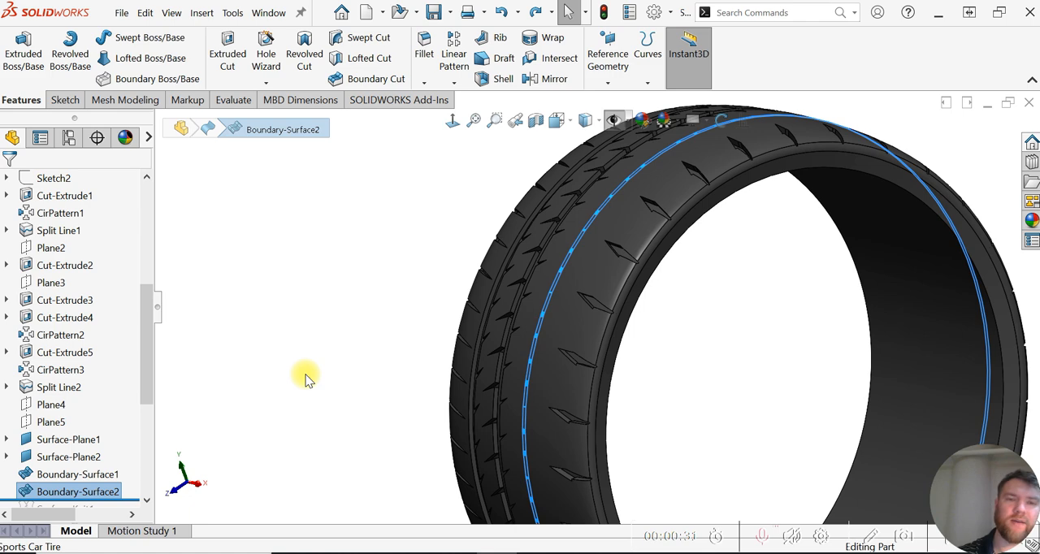
pyautogui.moveTo(463, 377)
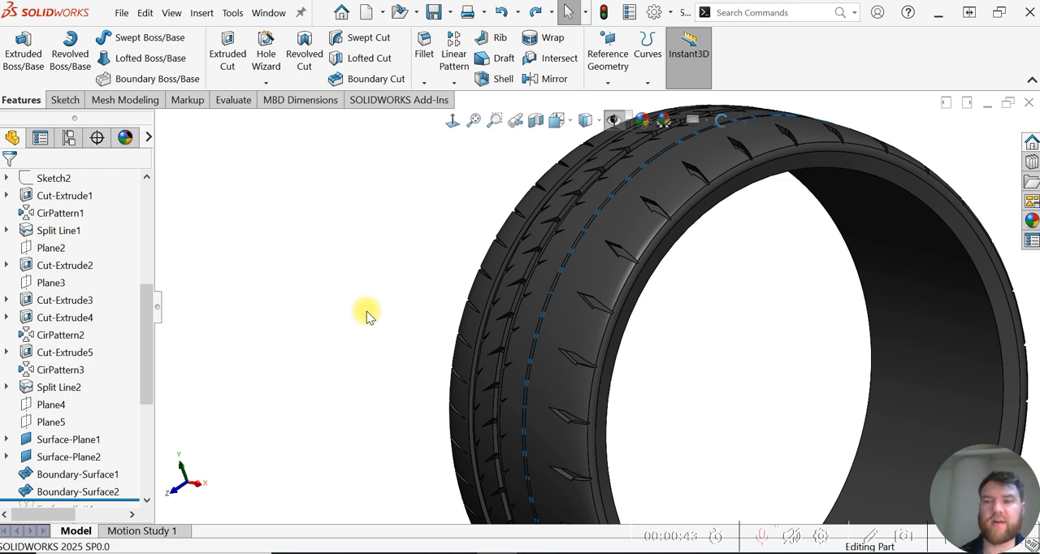
pyautogui.moveTo(375, 354)
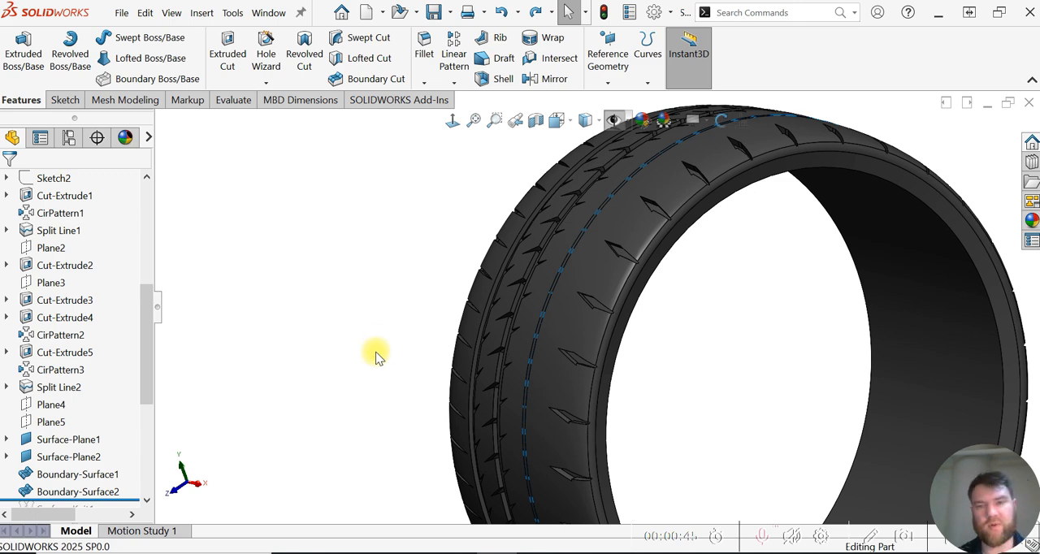
pyautogui.moveTo(351, 259)
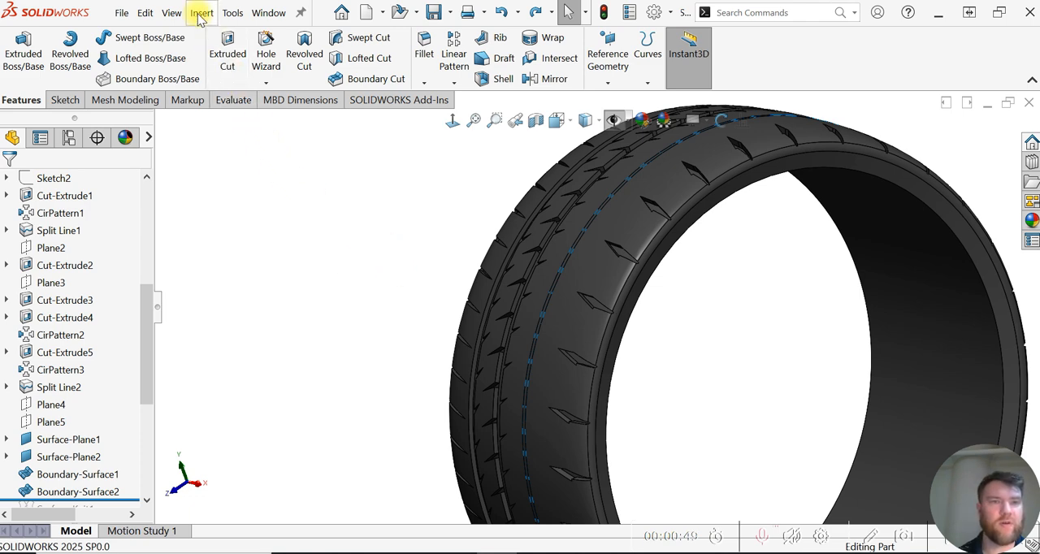
pyautogui.click(201, 13)
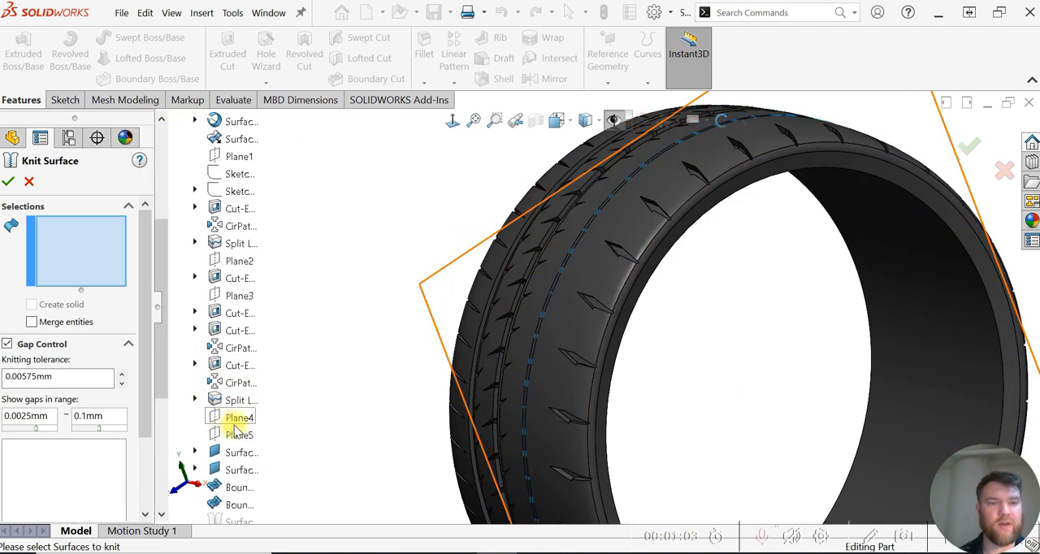
# Step: Add Surface-Plane1, Surface-Plane2, Boundary-Surface1 and Boundary-Surface2 to the knit with Merge entities on
pyautogui.click(259, 452)
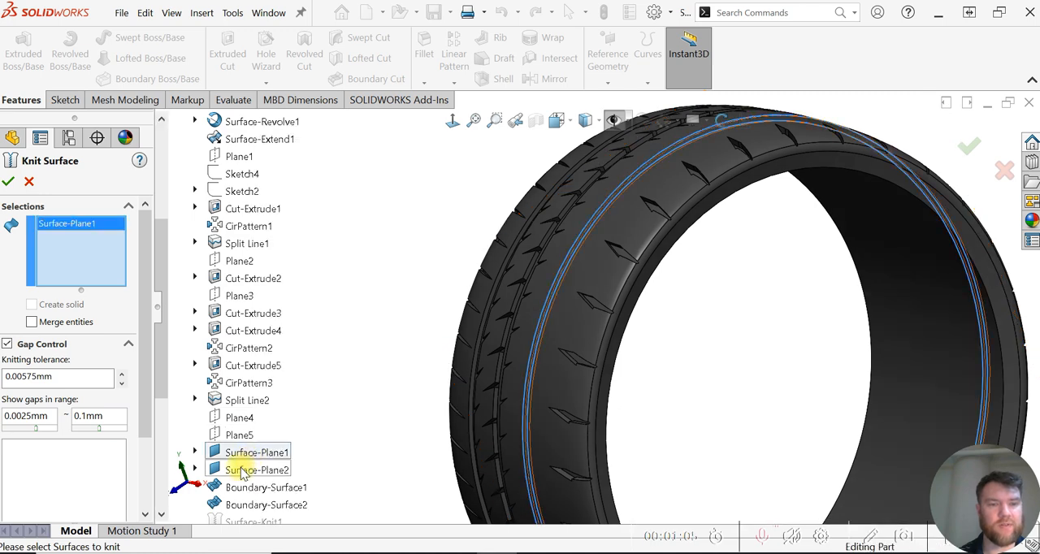
pyautogui.click(266, 488)
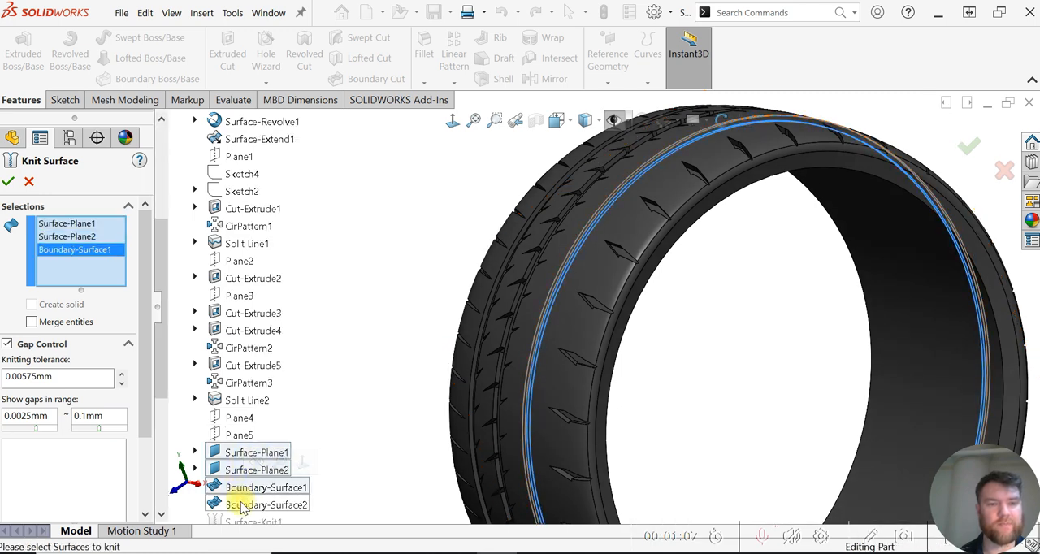
pyautogui.click(268, 504)
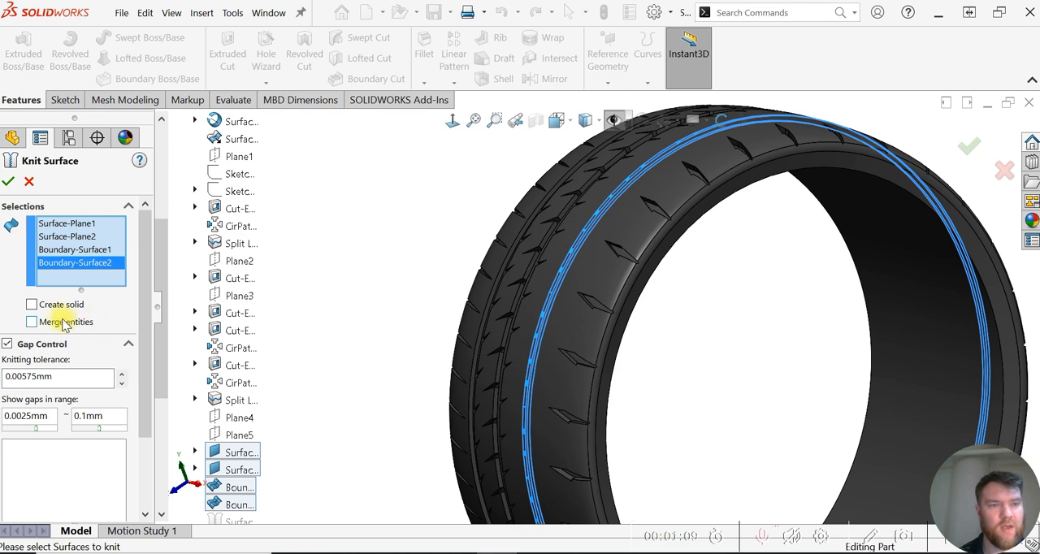
pyautogui.click(31, 322)
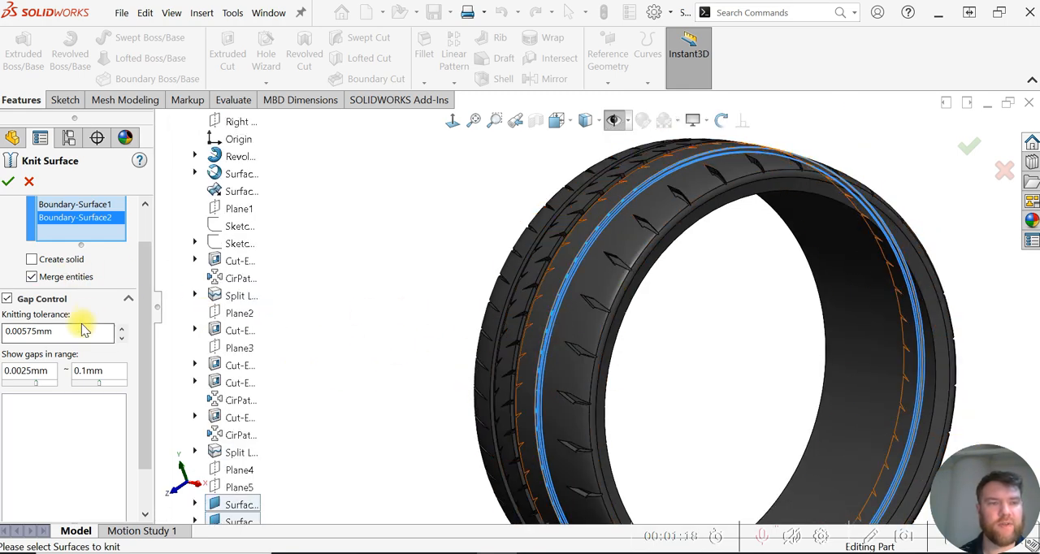
pyautogui.click(120, 328)
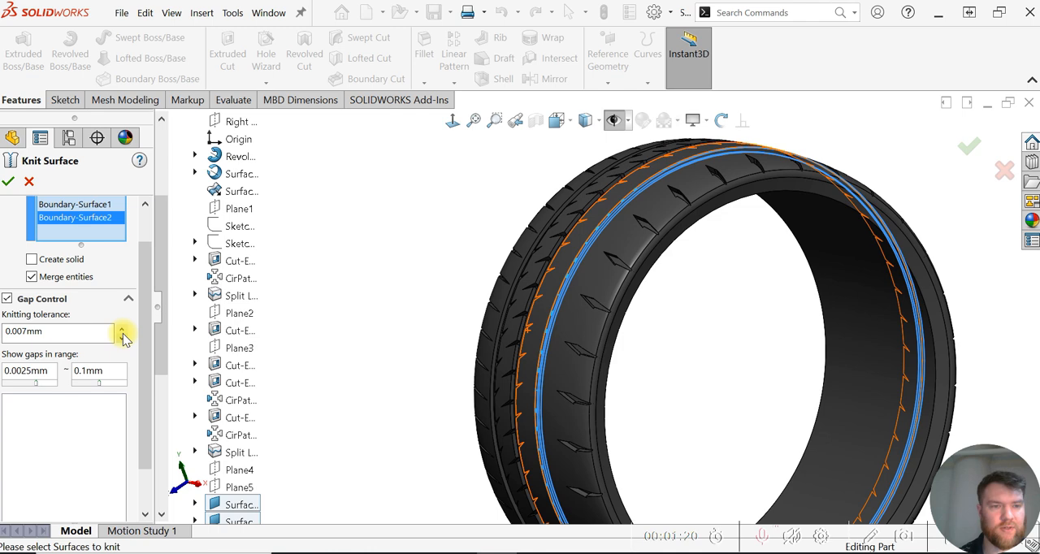
pyautogui.click(122, 329)
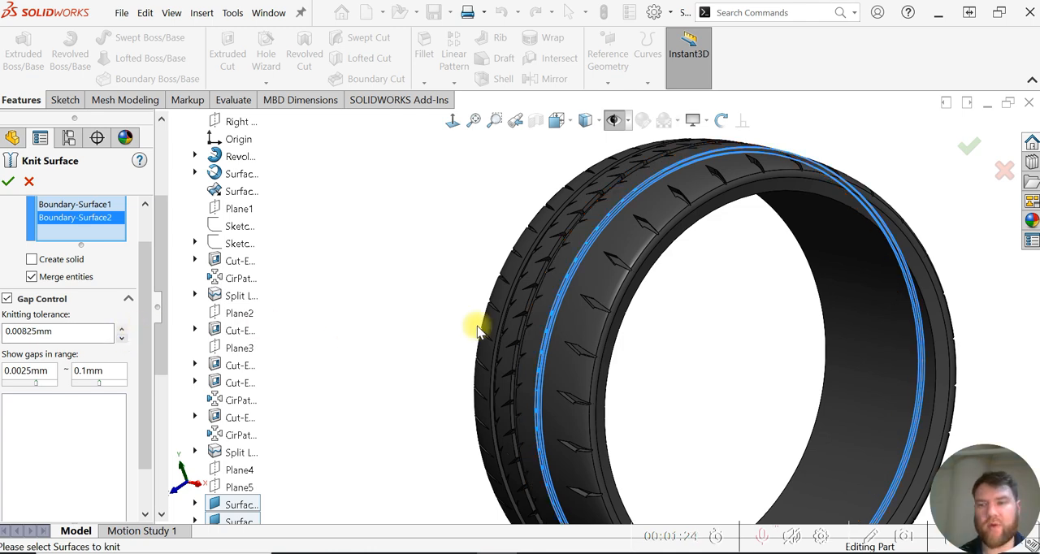
pyautogui.click(58, 331)
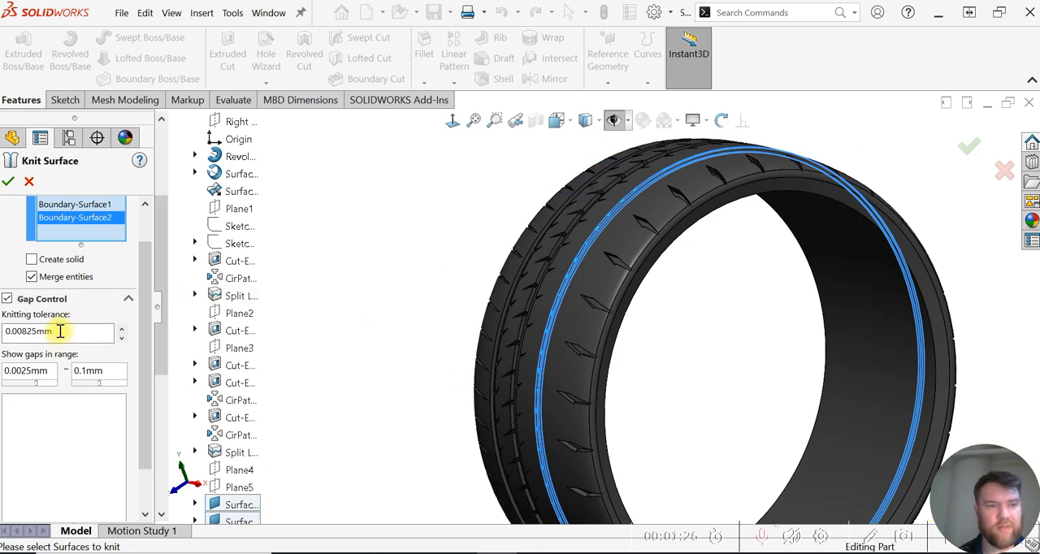
pyautogui.click(120, 335)
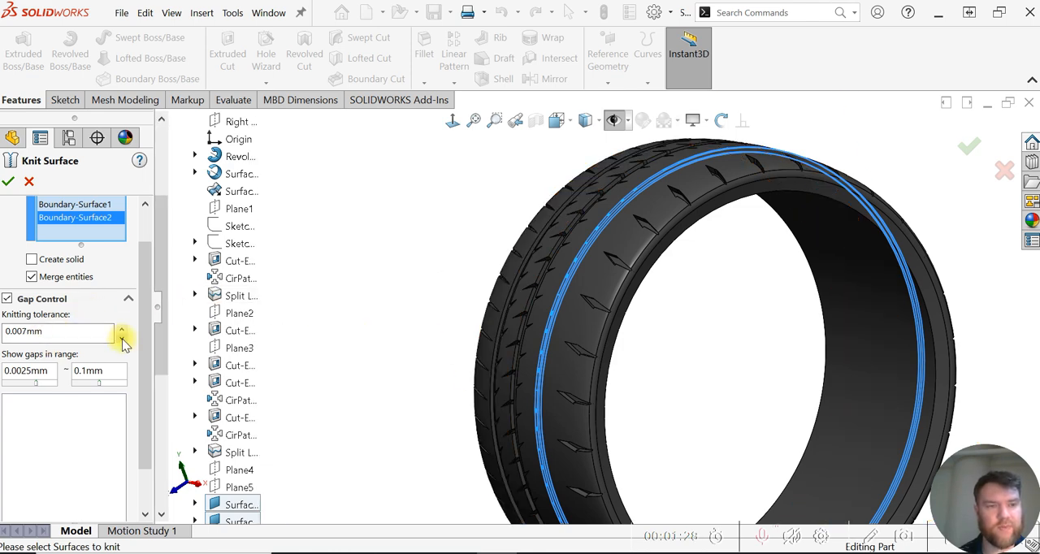
pyautogui.click(120, 334)
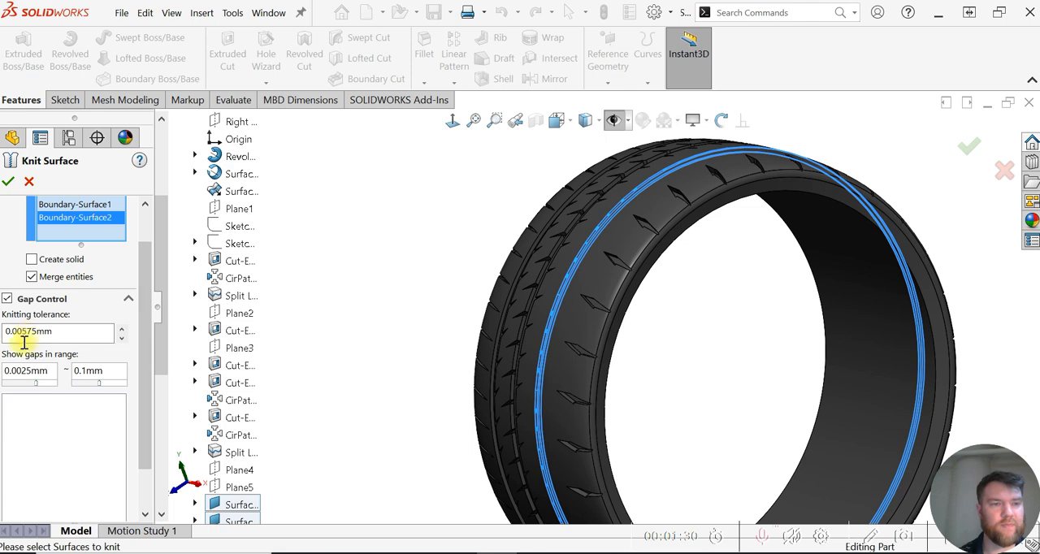
pyautogui.moveTo(68, 445)
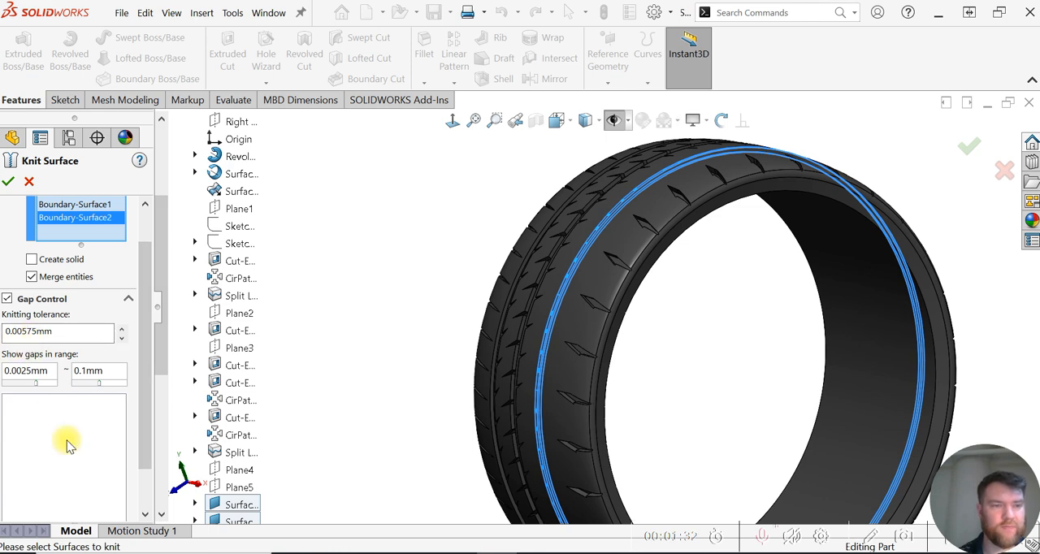
pyautogui.click(57, 332)
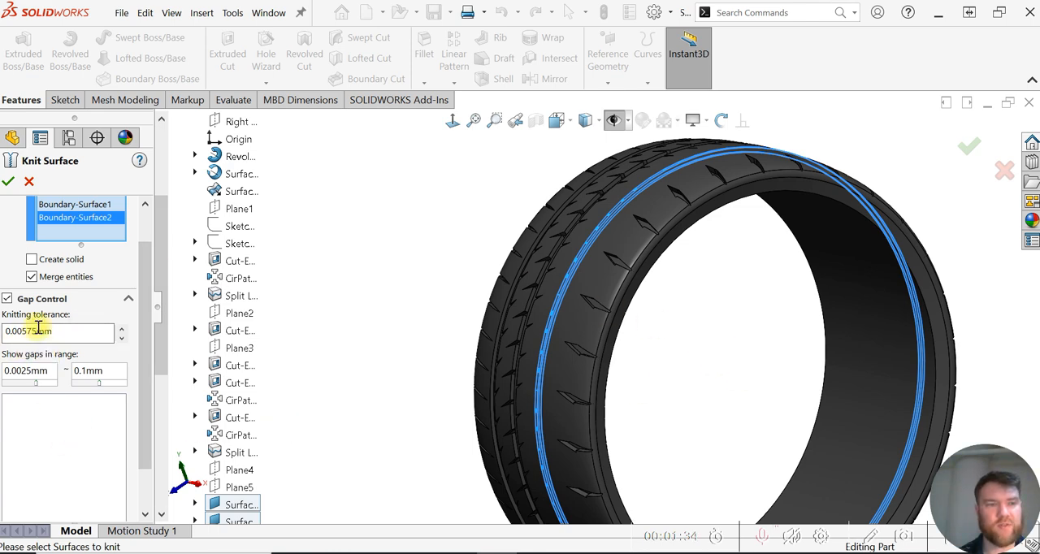
pyautogui.moveTo(494, 364)
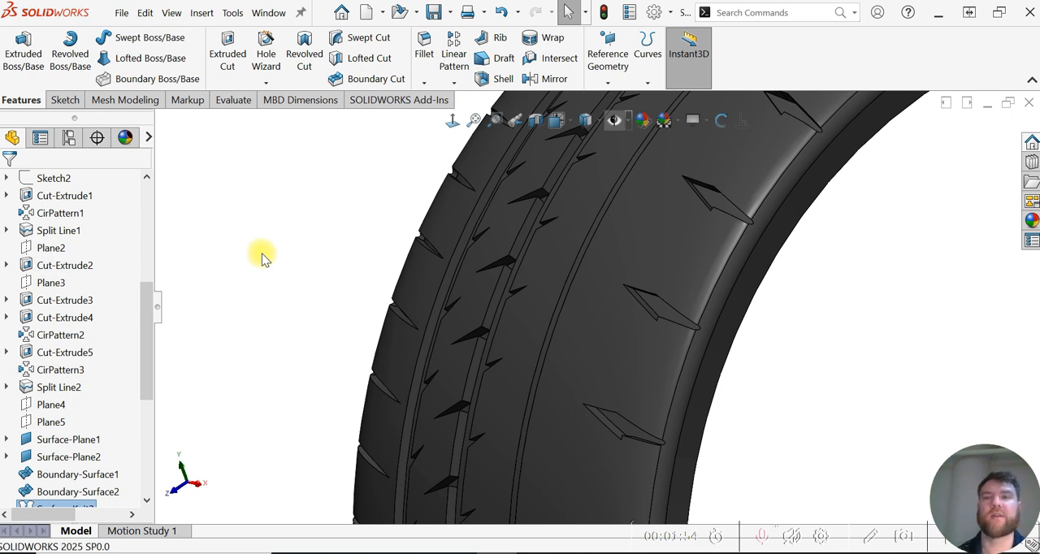
pyautogui.moveTo(530, 291)
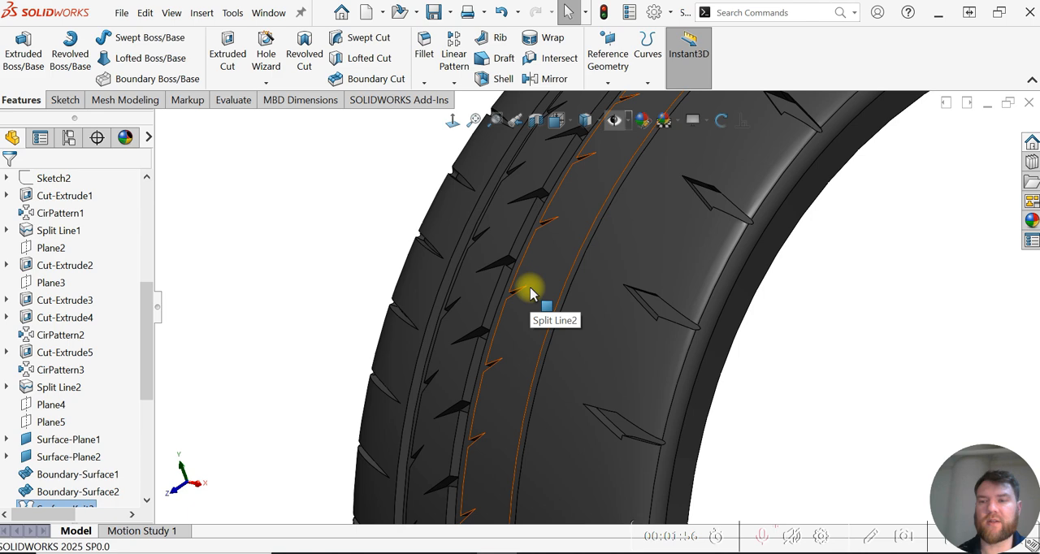
pyautogui.moveTo(348, 231)
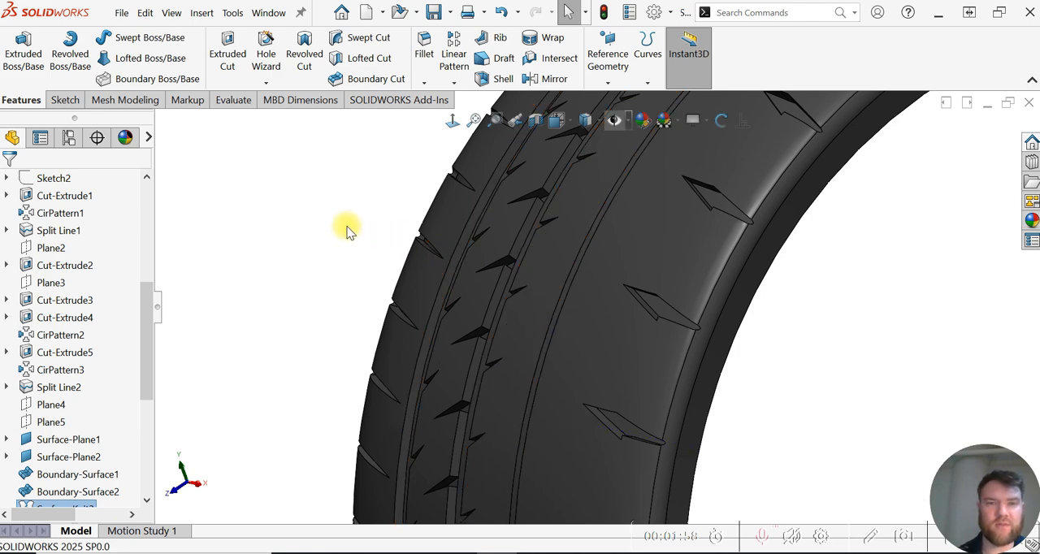
pyautogui.moveTo(343, 229)
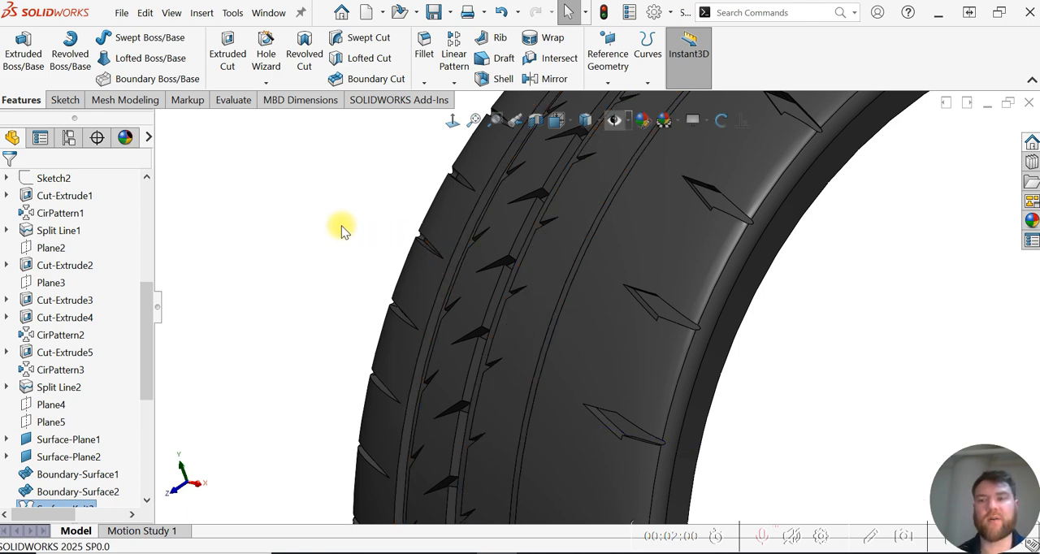